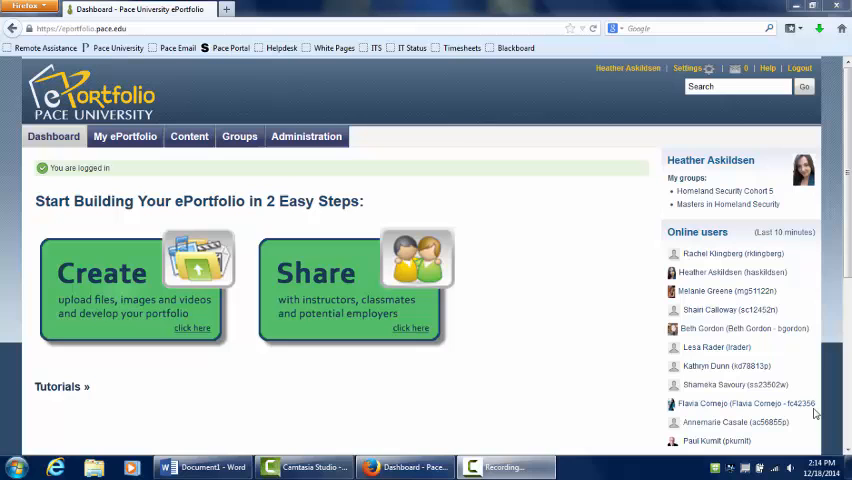
Go to the Share page and begin editing access for the Resume page.
click(412, 328)
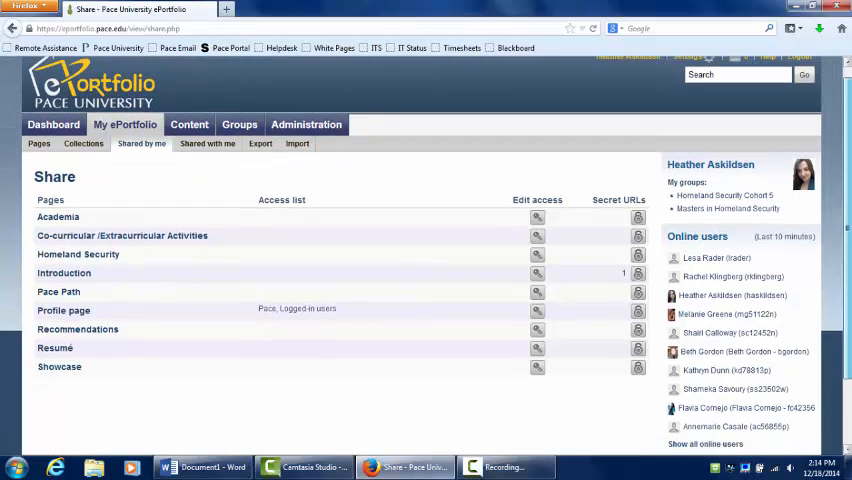
scroll(down, 3)
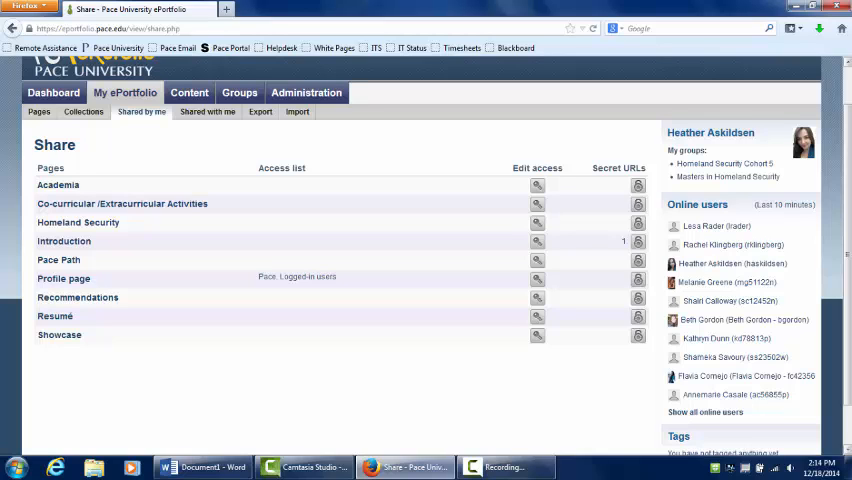
click(536, 316)
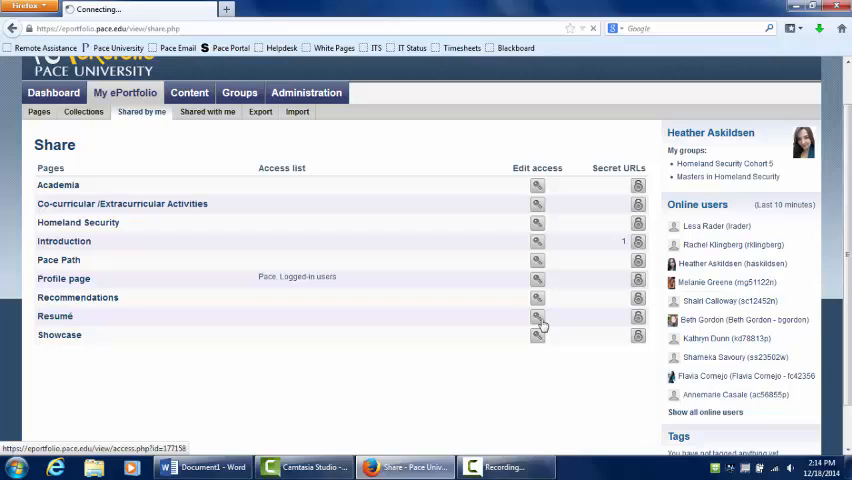
click(536, 316)
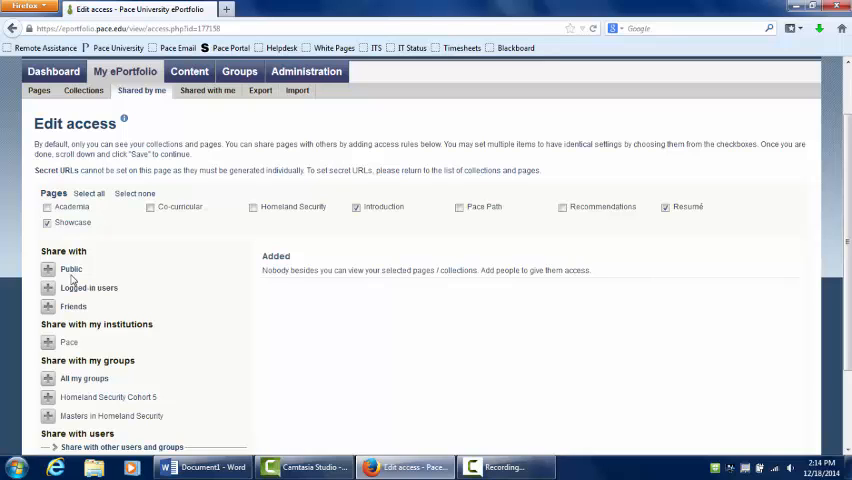
mouse_move(78, 300)
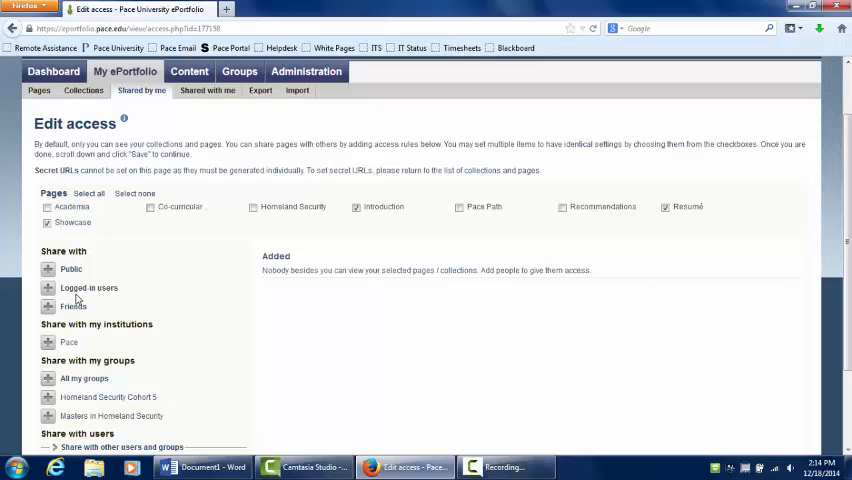
mouse_move(78, 318)
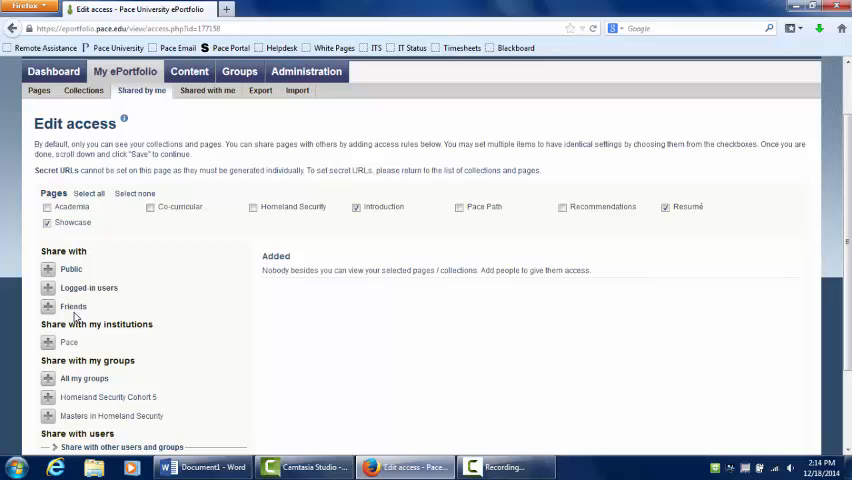
mouse_move(176, 408)
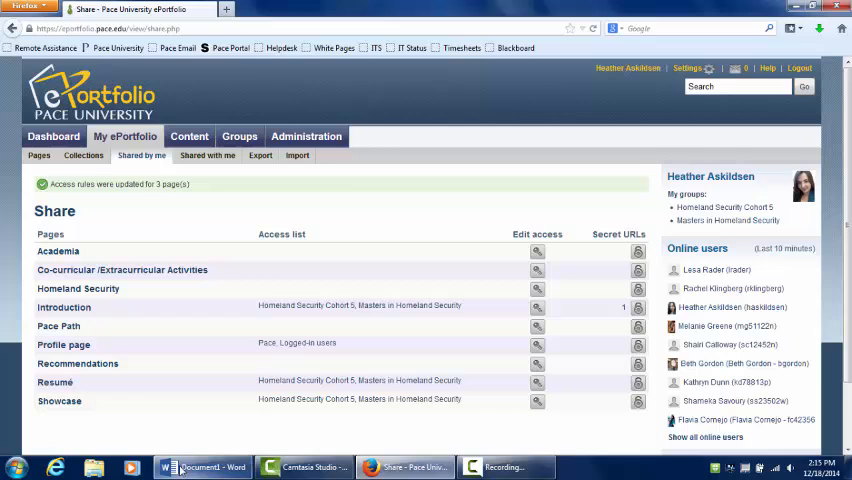
Switch from the ePortfolio to the blank Word document after sharing is saved.
click(200, 468)
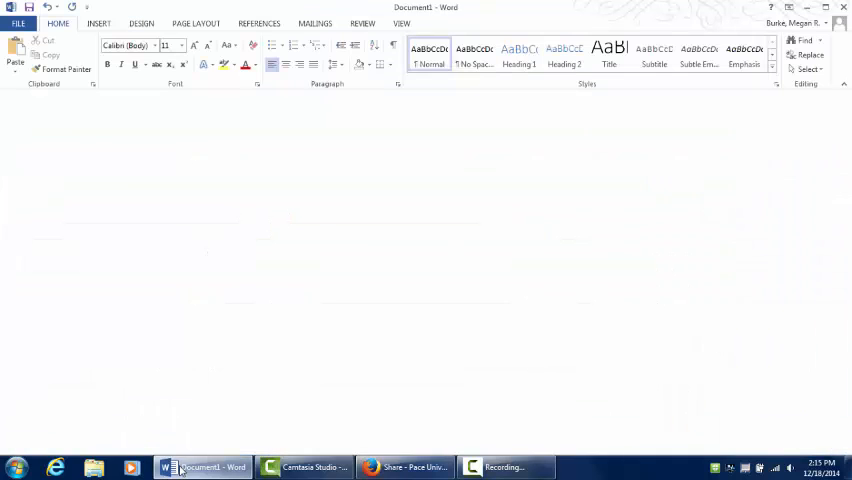